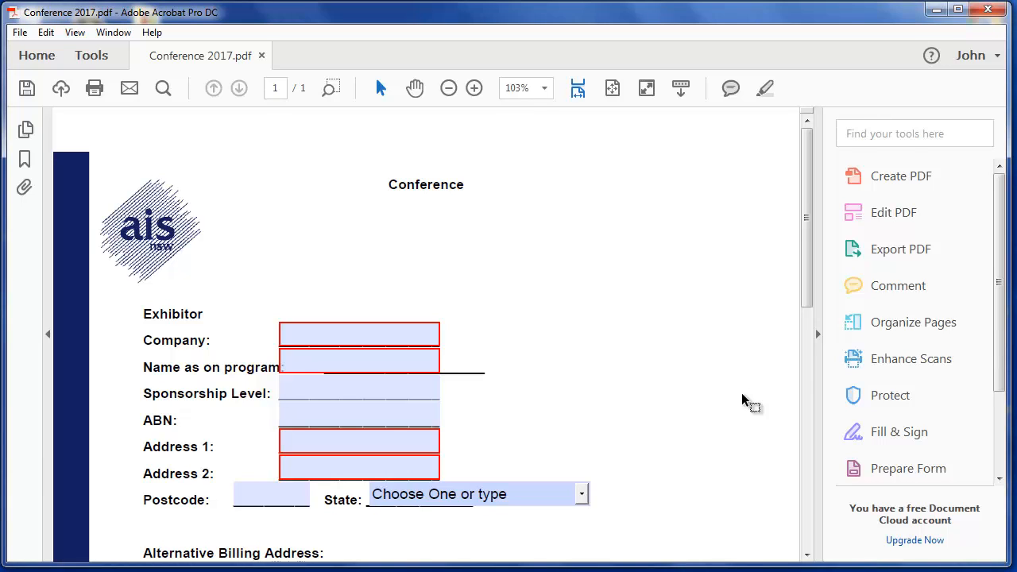
pyautogui.moveTo(798, 374)
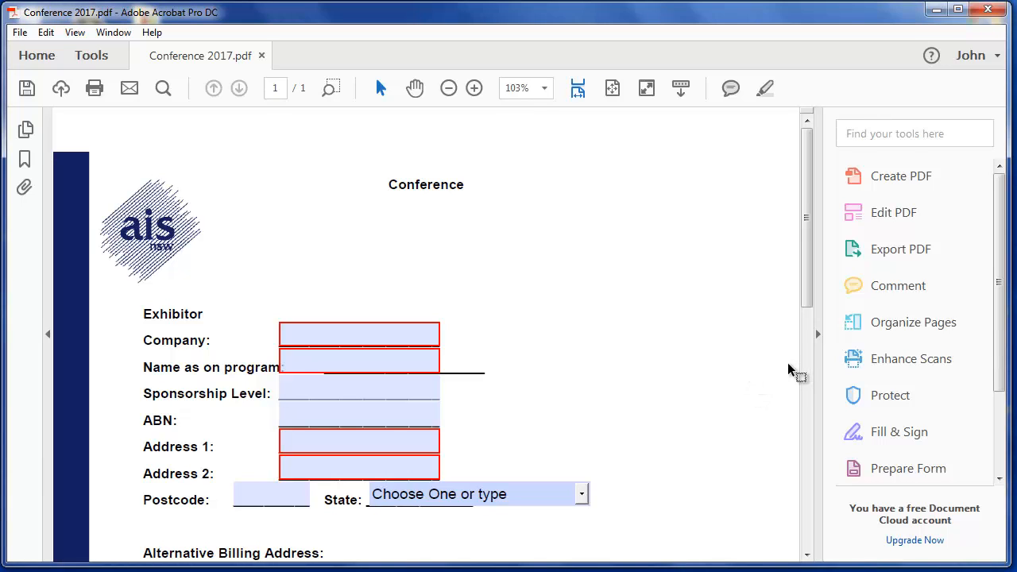
pyautogui.moveTo(769, 374)
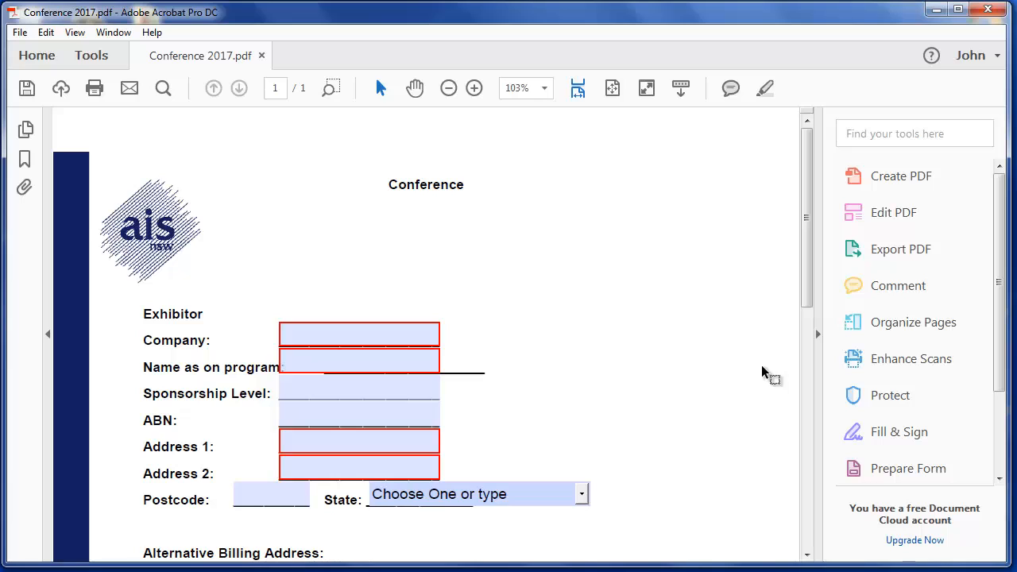
pyautogui.moveTo(410, 306)
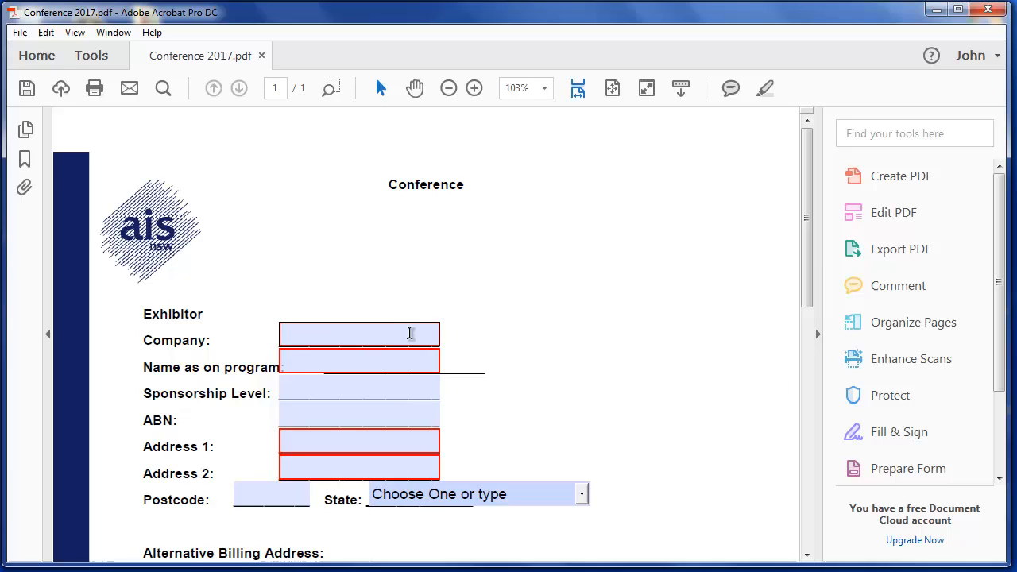
pyautogui.moveTo(479, 338)
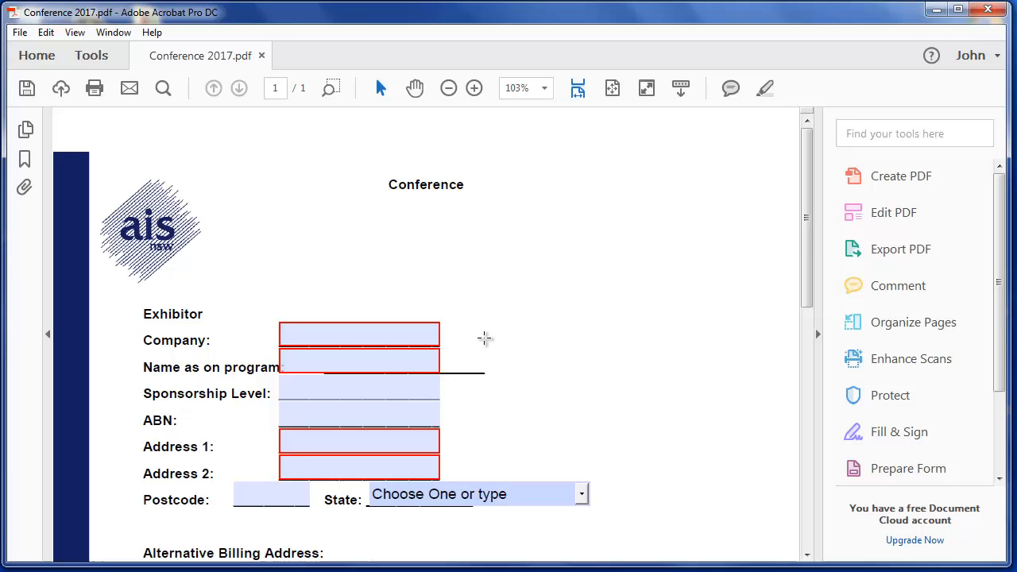
pyautogui.moveTo(890, 395)
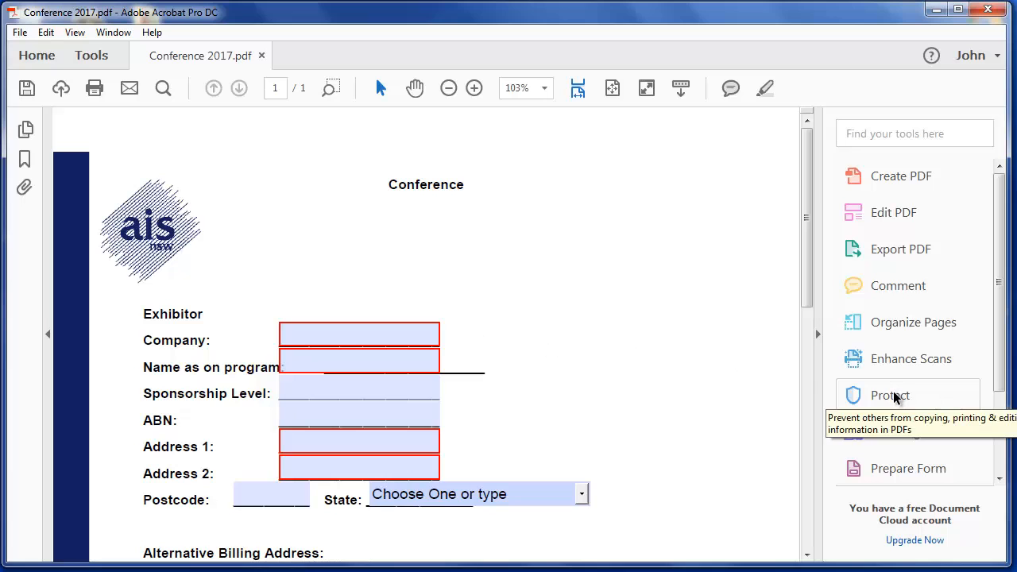
# - Show the Protect tools and list the extra security options, including Security Properties
pyautogui.click(888, 395)
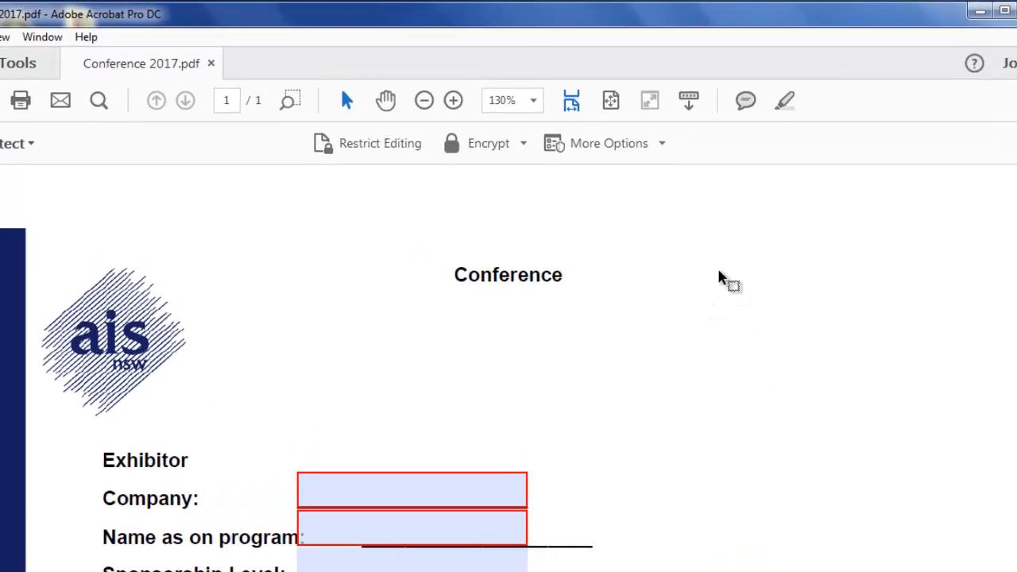
pyautogui.click(609, 143)
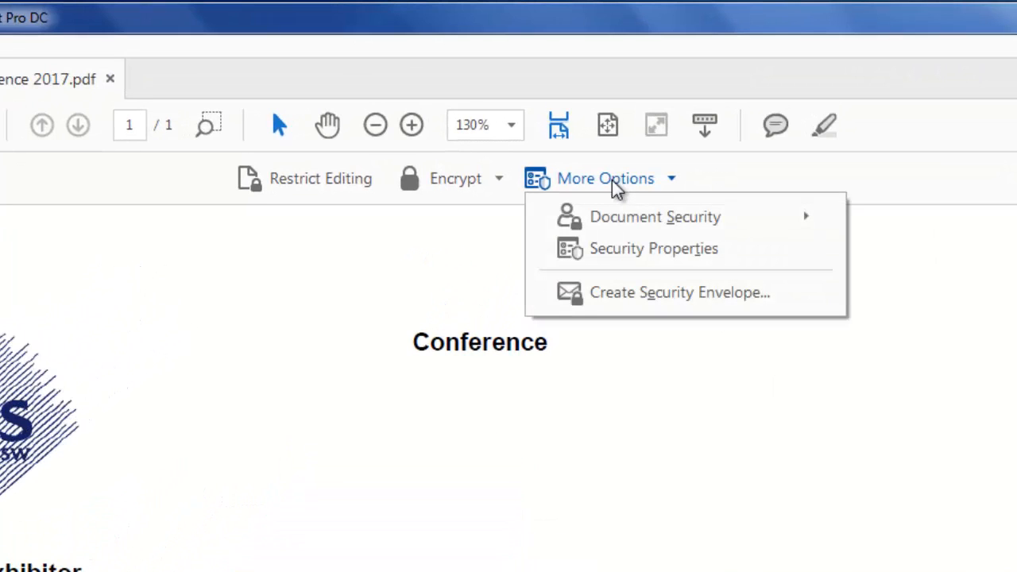
pyautogui.moveTo(654, 216)
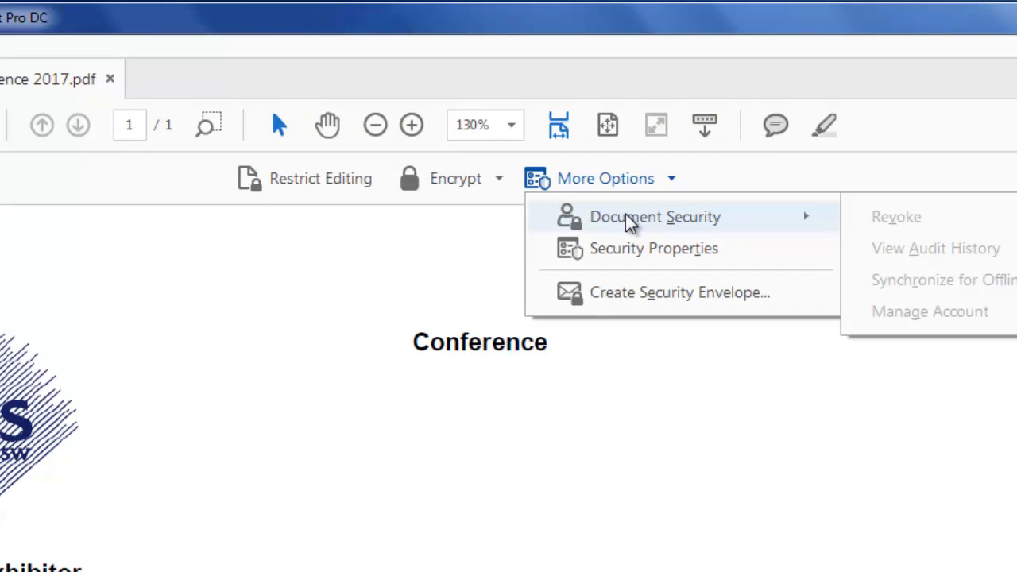
pyautogui.moveTo(635, 247)
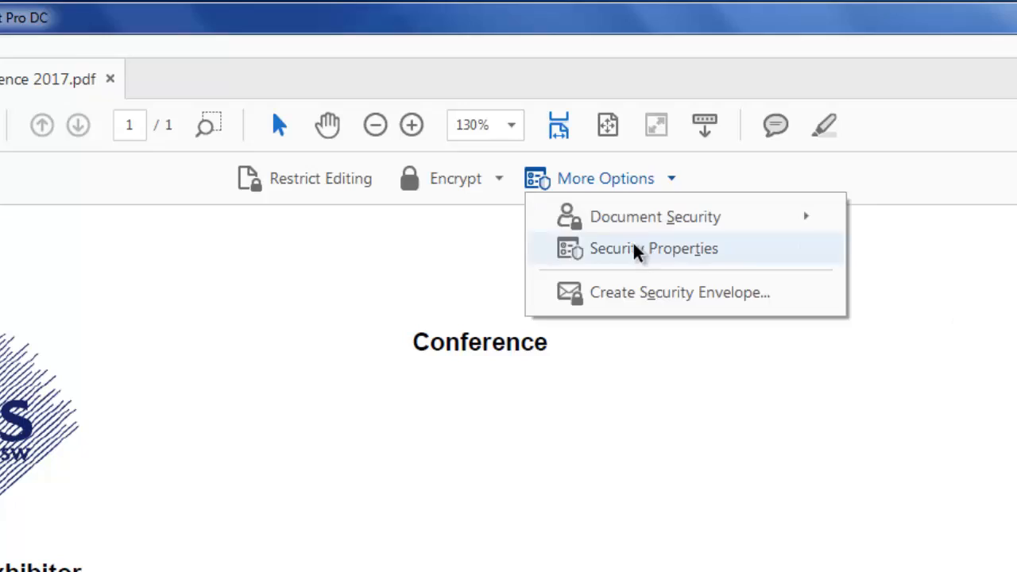
# - Open Security Properties in Document Properties and list the available security methods
pyautogui.click(653, 248)
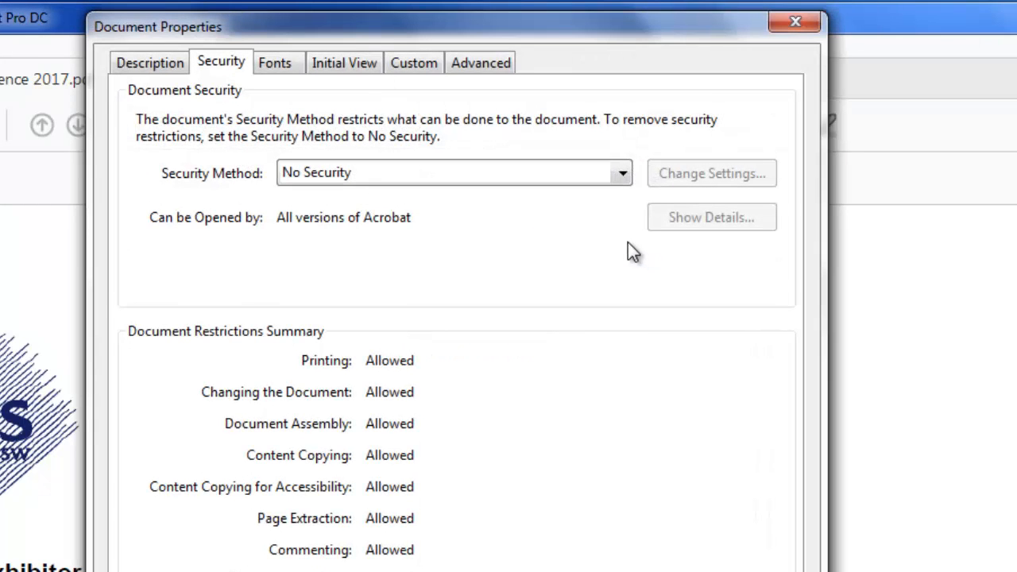
pyautogui.moveTo(453, 174)
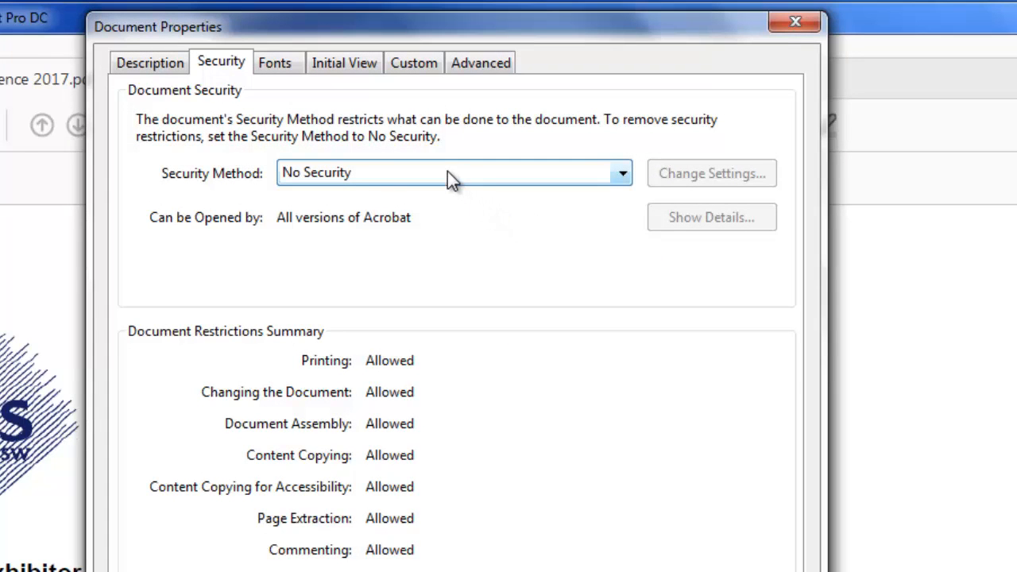
pyautogui.moveTo(342, 173)
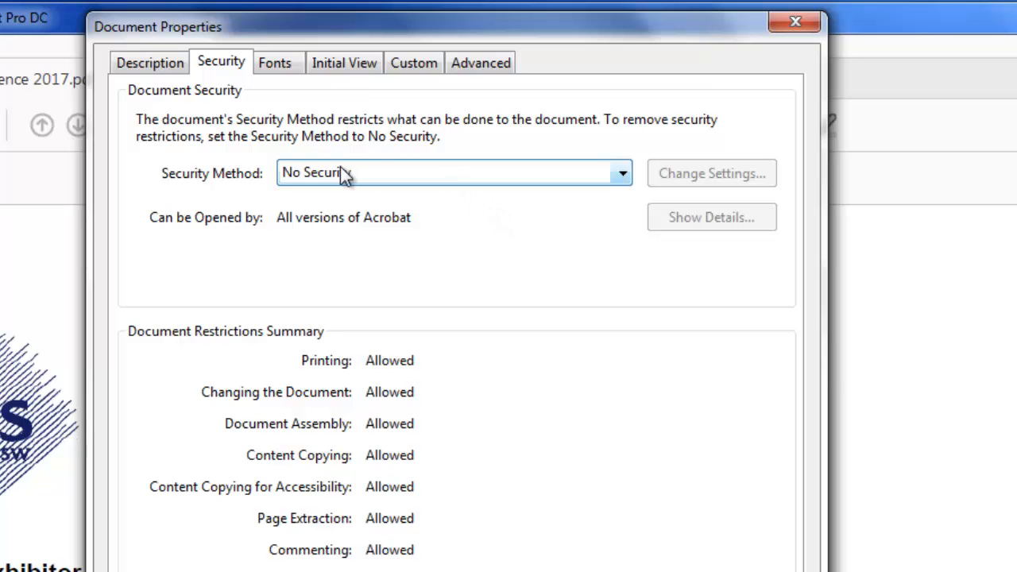
pyautogui.moveTo(384, 400)
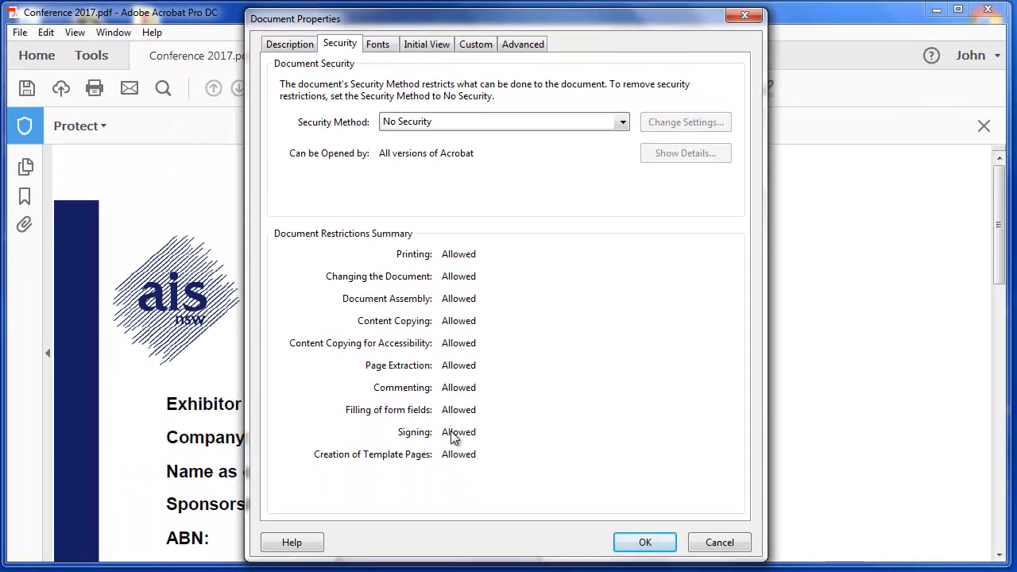
pyautogui.moveTo(460, 256)
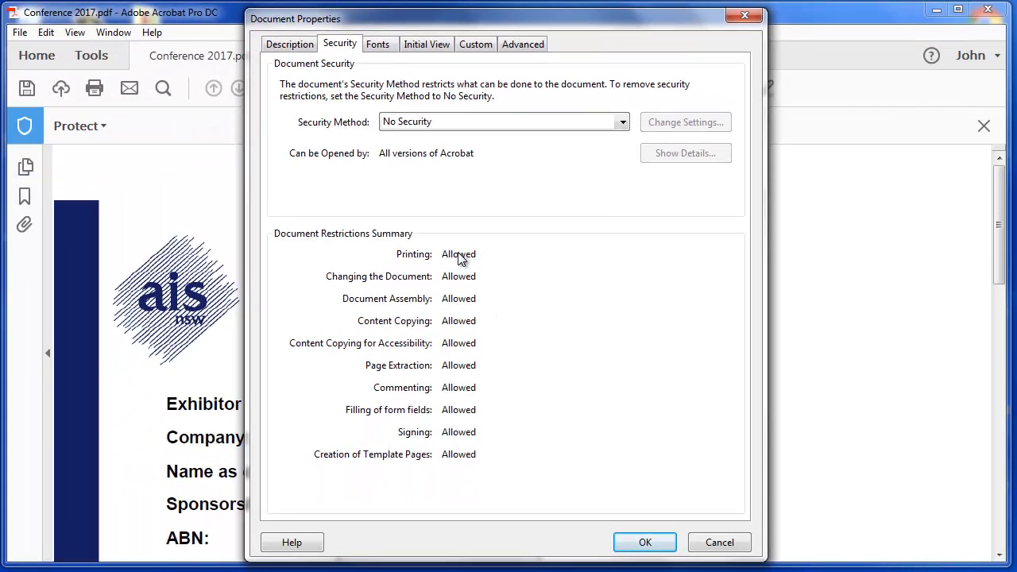
pyautogui.click(622, 122)
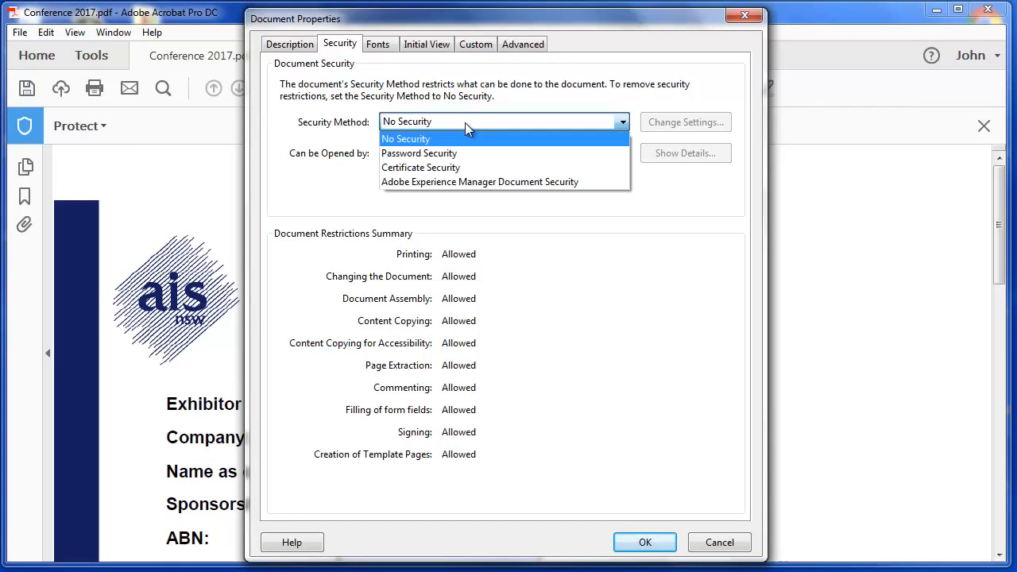
pyautogui.moveTo(418, 153)
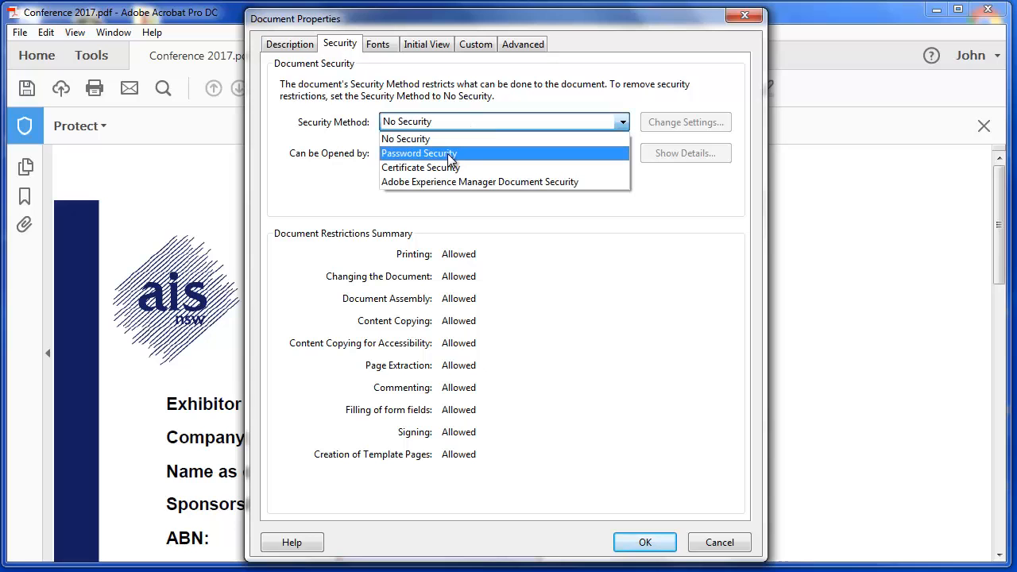
# - Choose Password Security, leaving 'Require a password to open the document' off
pyautogui.click(419, 152)
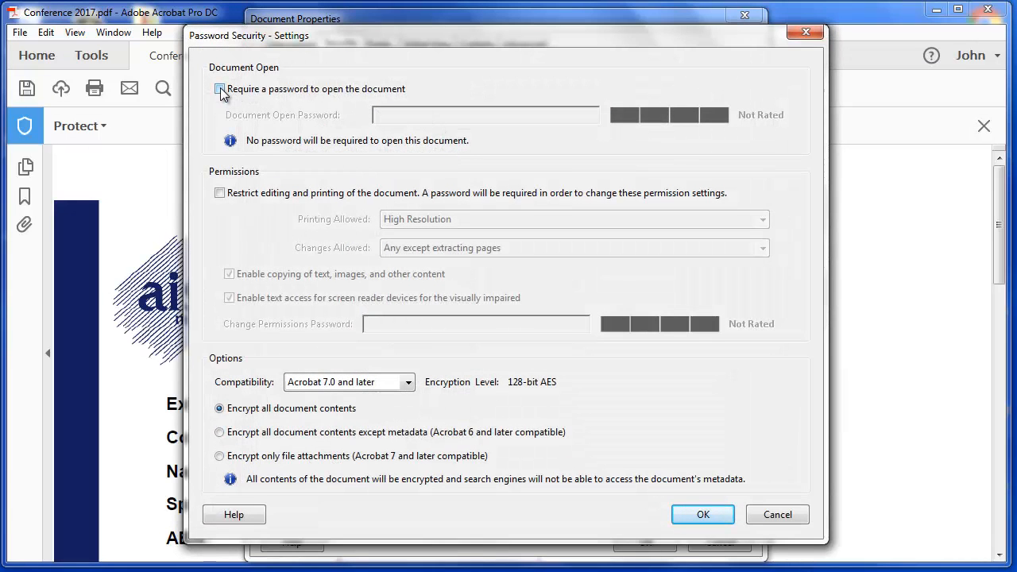
pyautogui.click(219, 88)
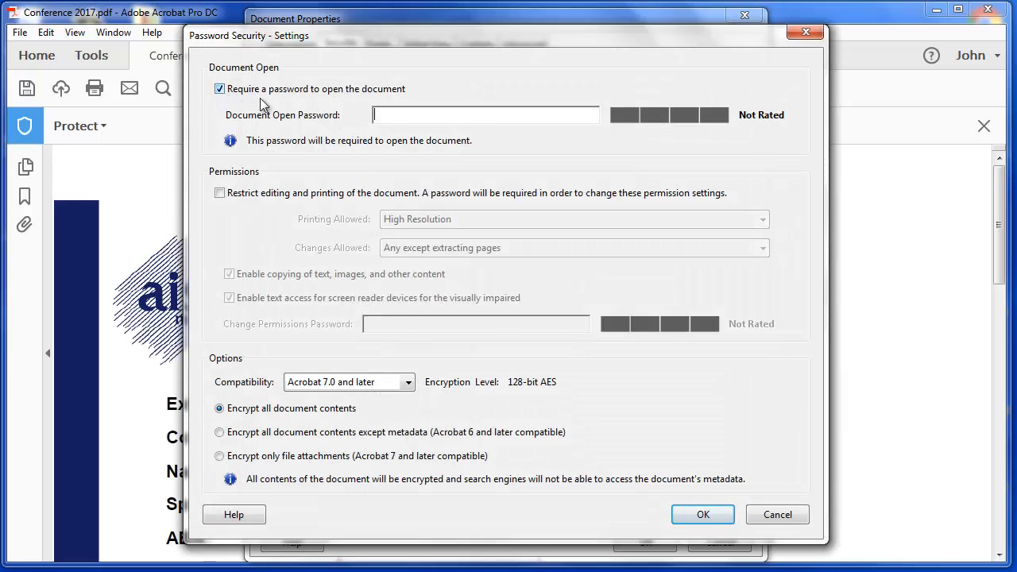
pyautogui.moveTo(398, 115)
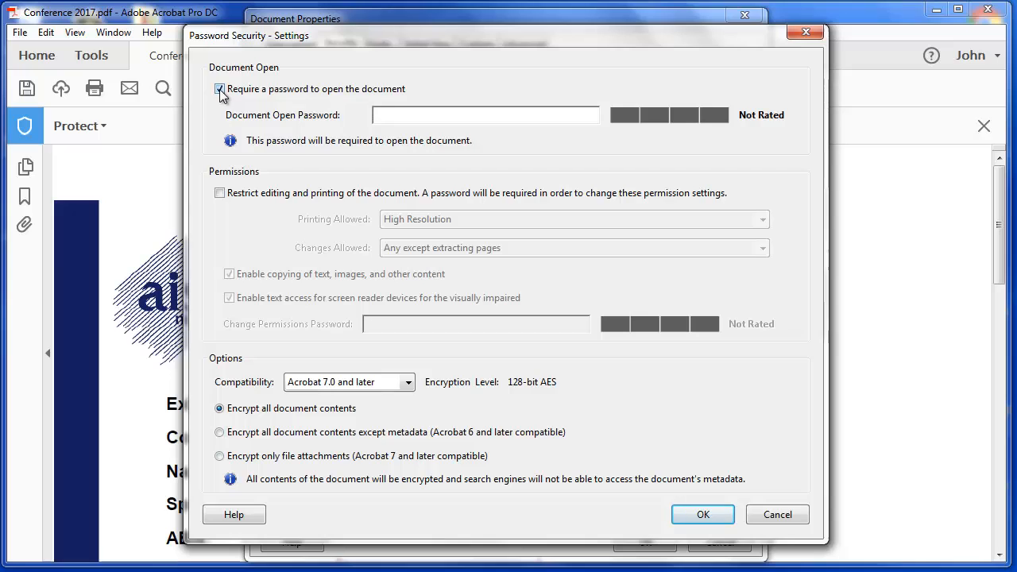
pyautogui.click(485, 114)
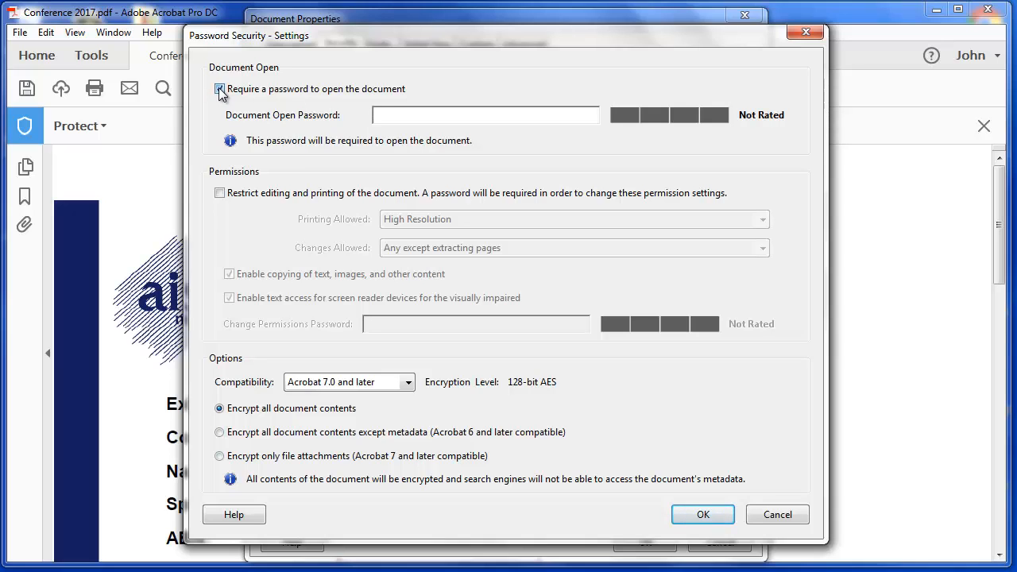
pyautogui.click(219, 88)
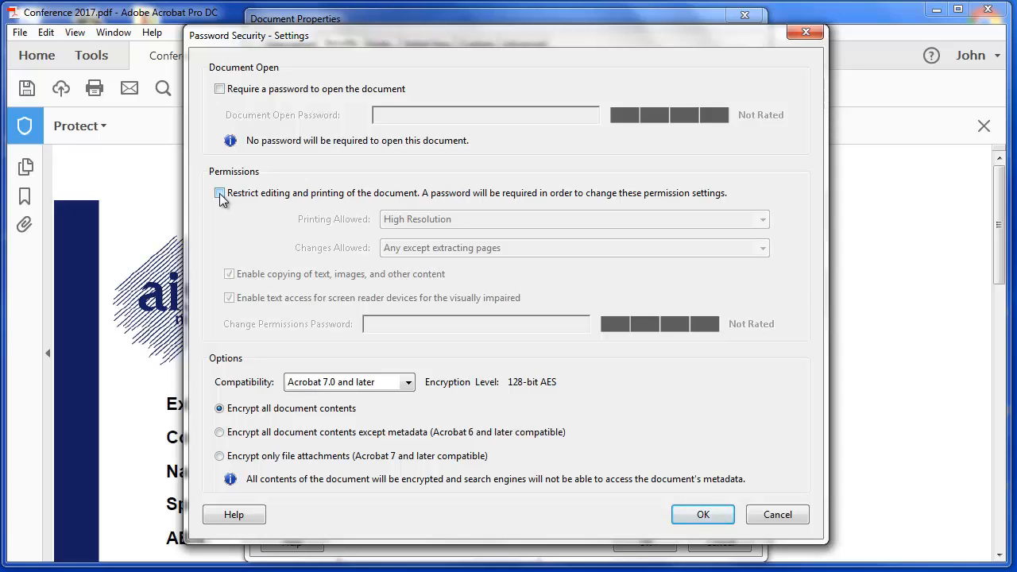
# - Restrict permissions to high-resolution printing and only filling form fields and signing
pyautogui.click(220, 192)
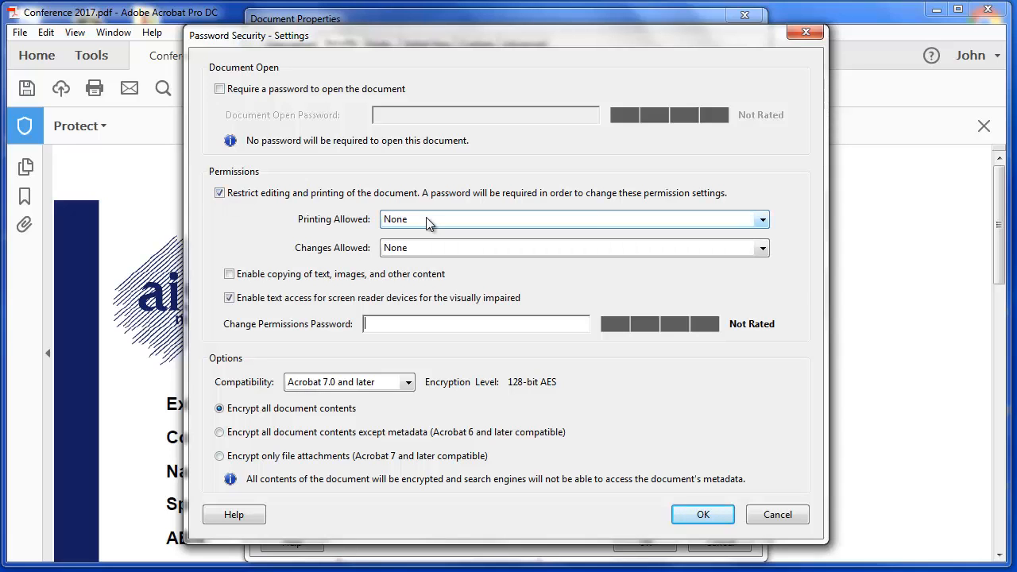
pyautogui.click(760, 220)
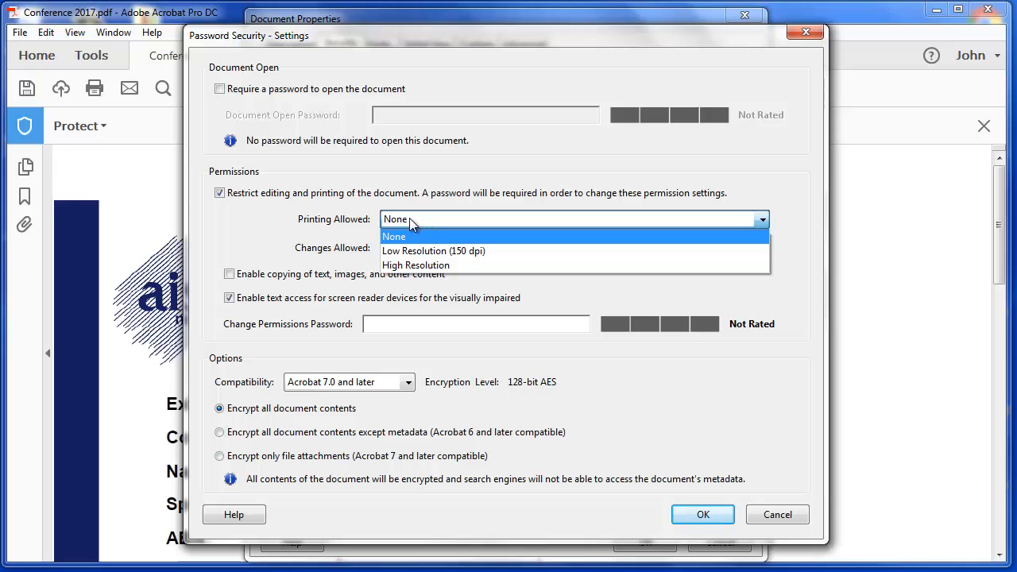
pyautogui.moveTo(432, 251)
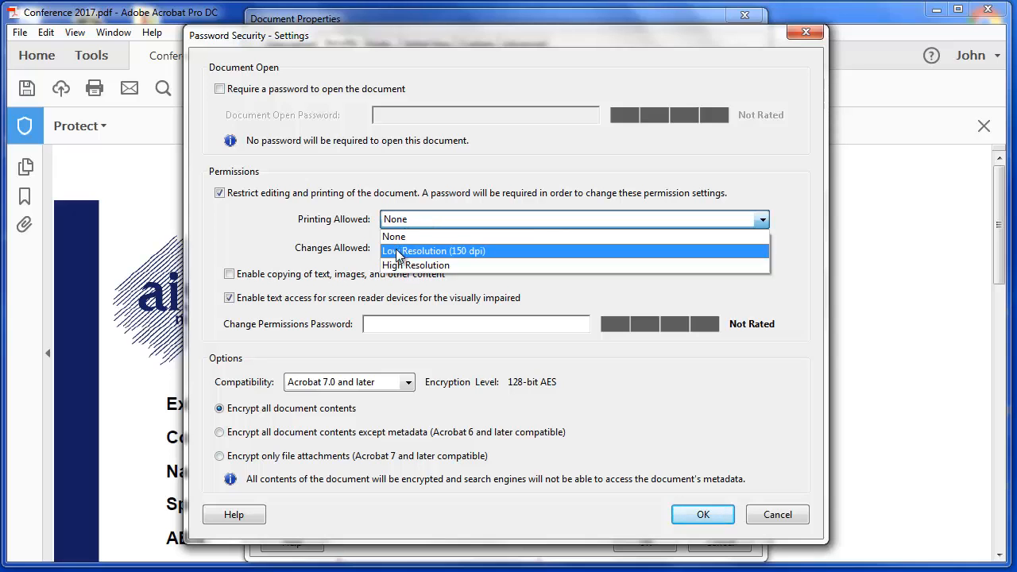
pyautogui.click(393, 236)
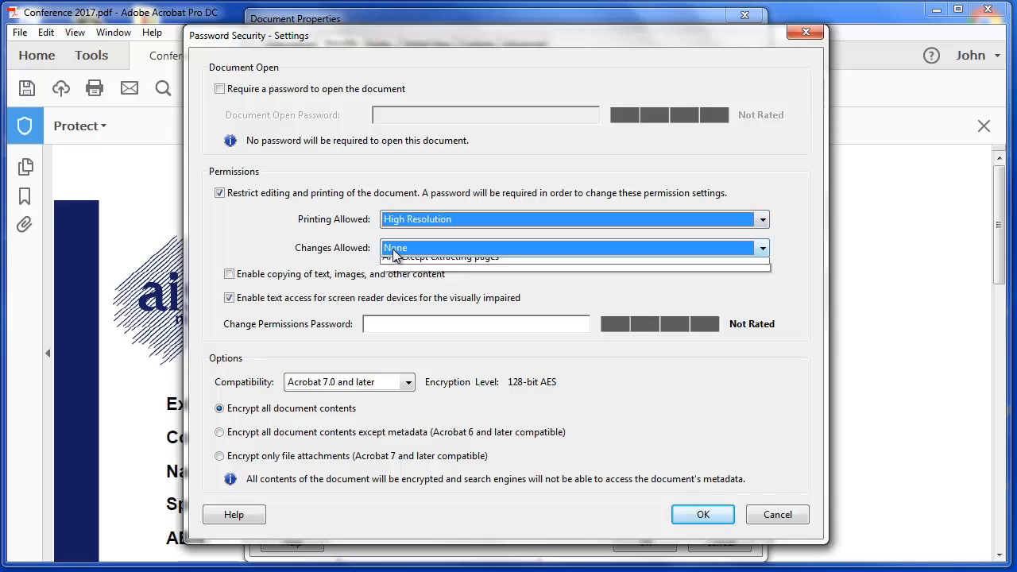
pyautogui.click(760, 248)
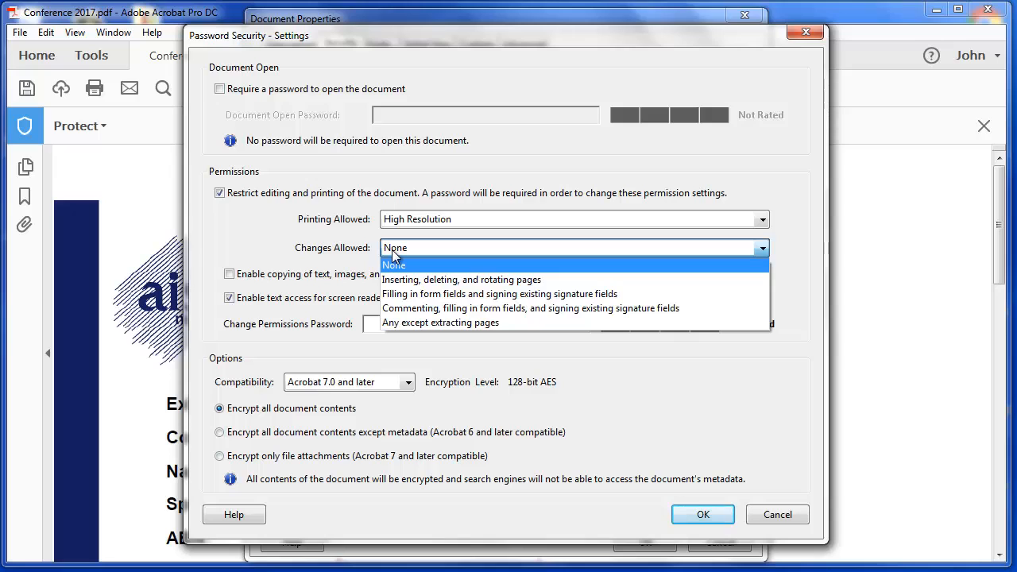
pyautogui.moveTo(397, 256)
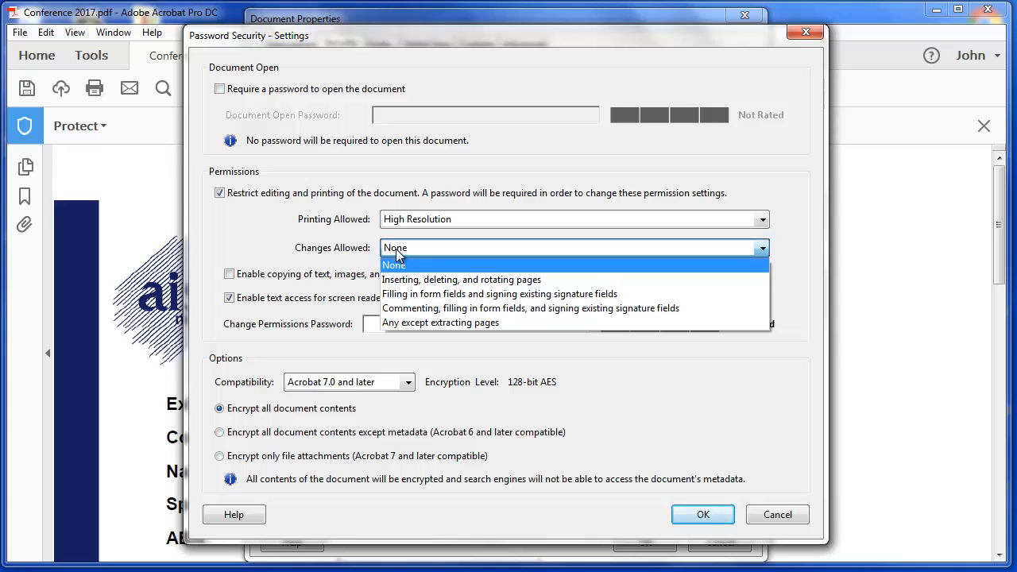
pyautogui.moveTo(405, 265)
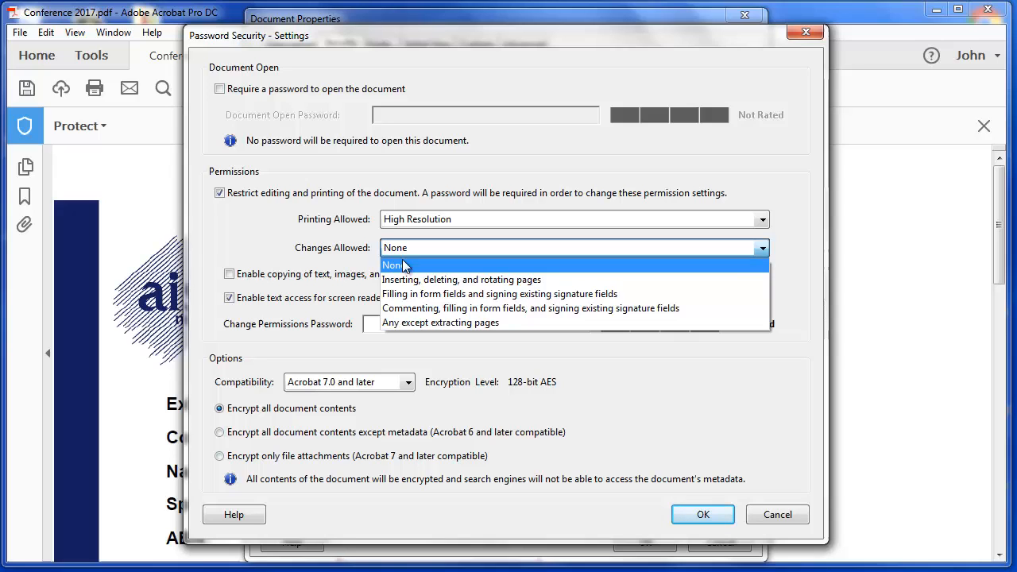
pyautogui.click(498, 293)
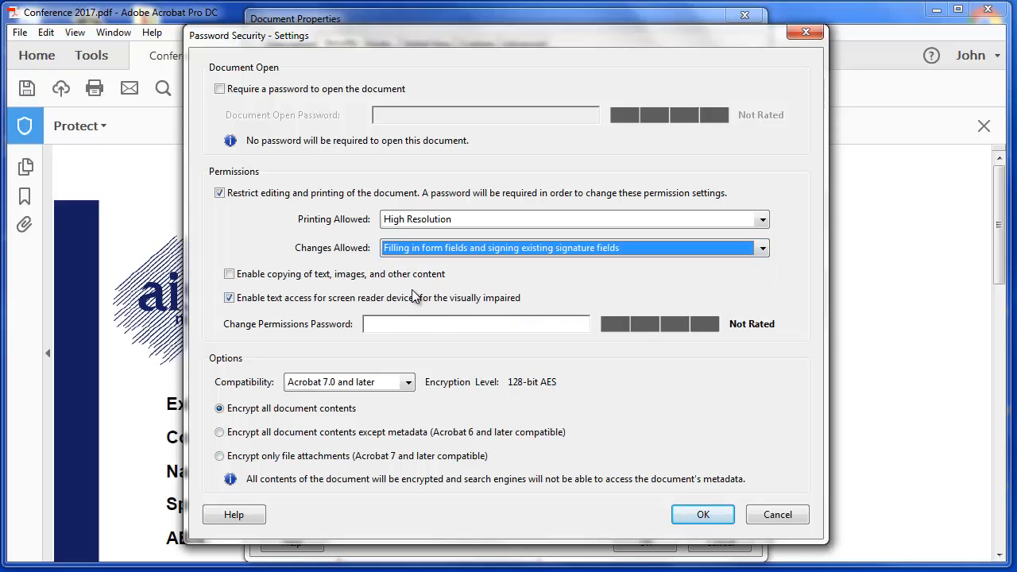
pyautogui.moveTo(405, 330)
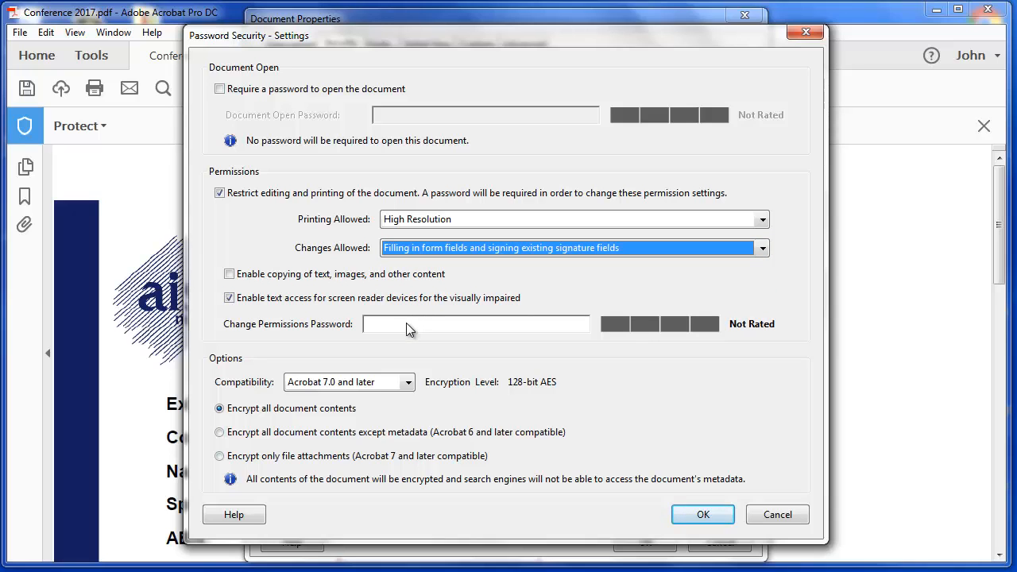
pyautogui.click(475, 323)
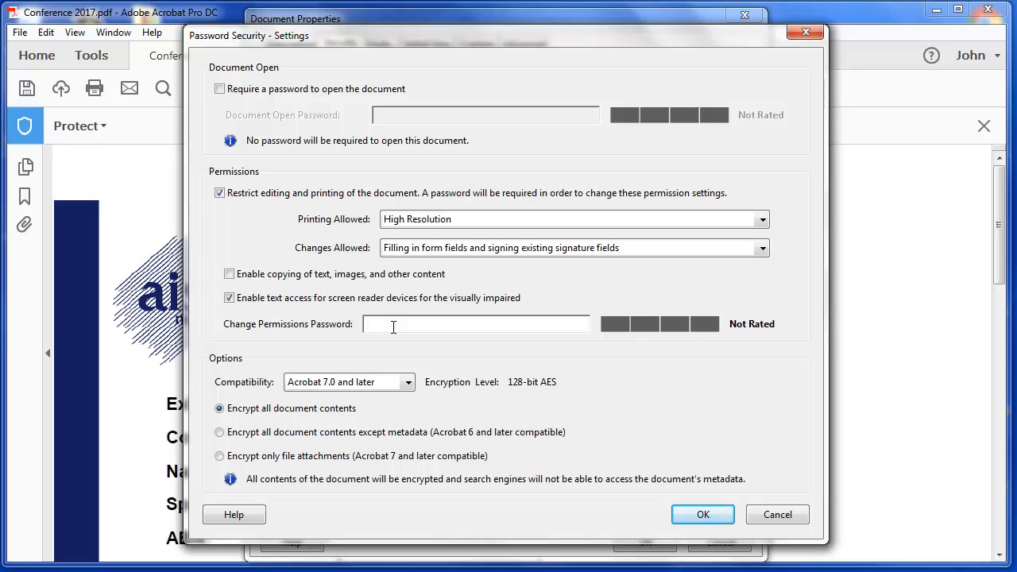
pyautogui.moveTo(444, 307)
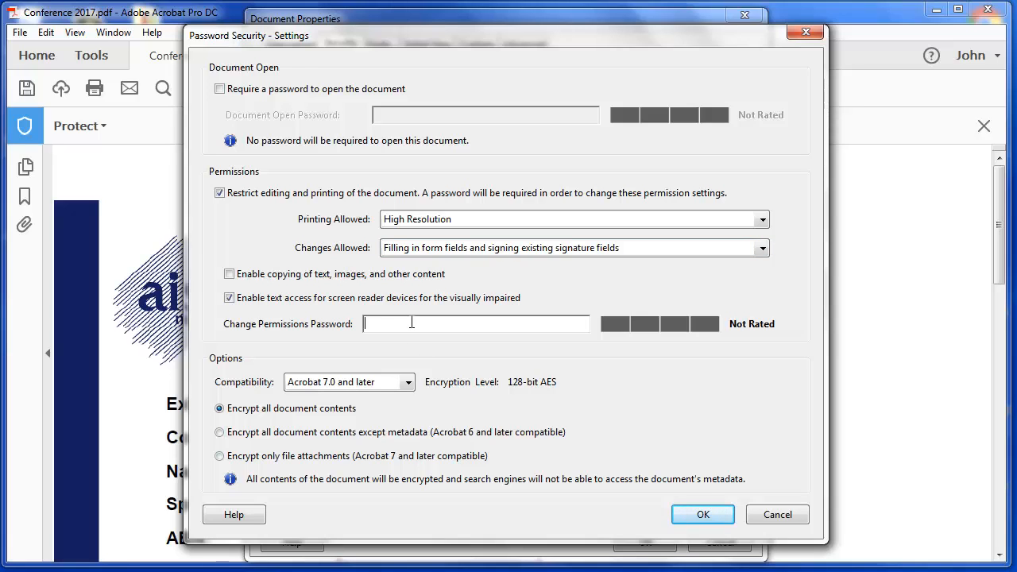
# - Enter a Strong permissions password and apply the Password Security settings
pyautogui.write('****')
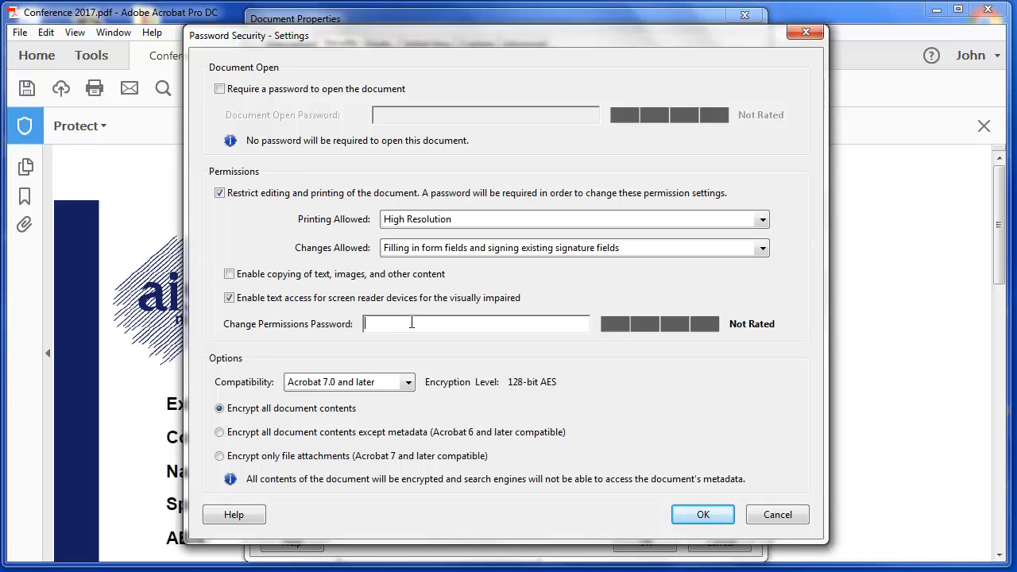
pyautogui.write('****')
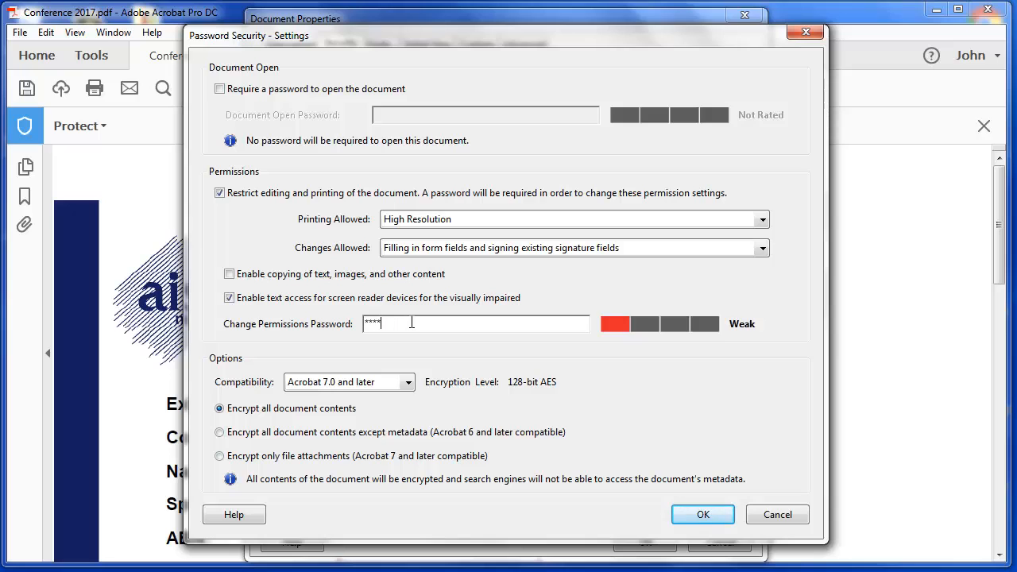
pyautogui.write('******')
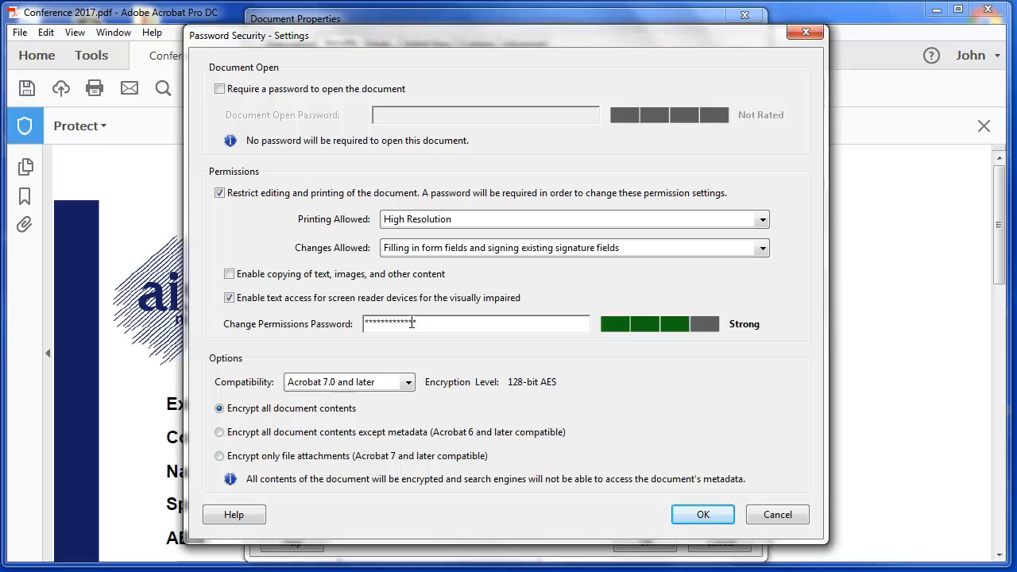
pyautogui.moveTo(389, 361)
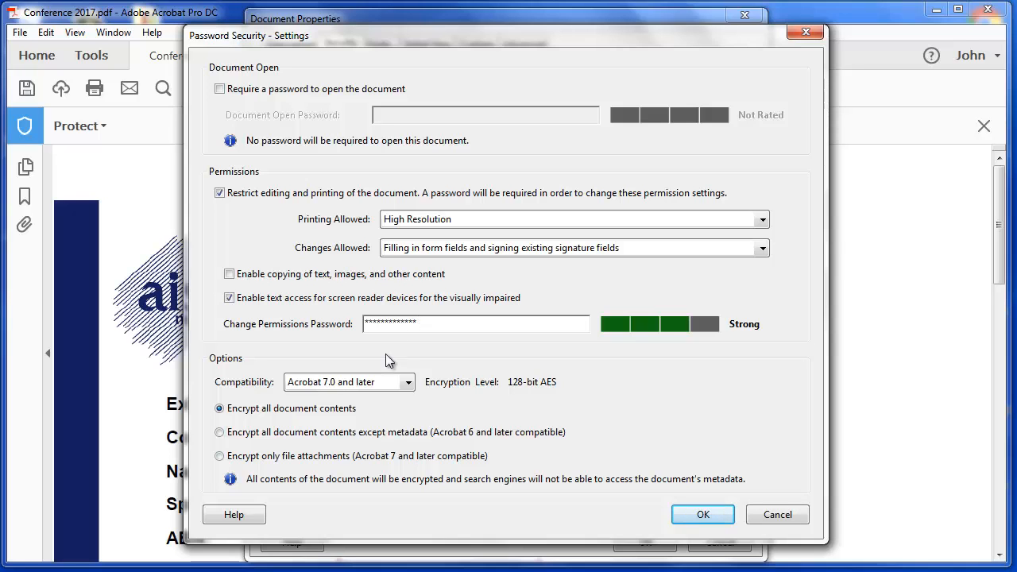
pyautogui.click(702, 514)
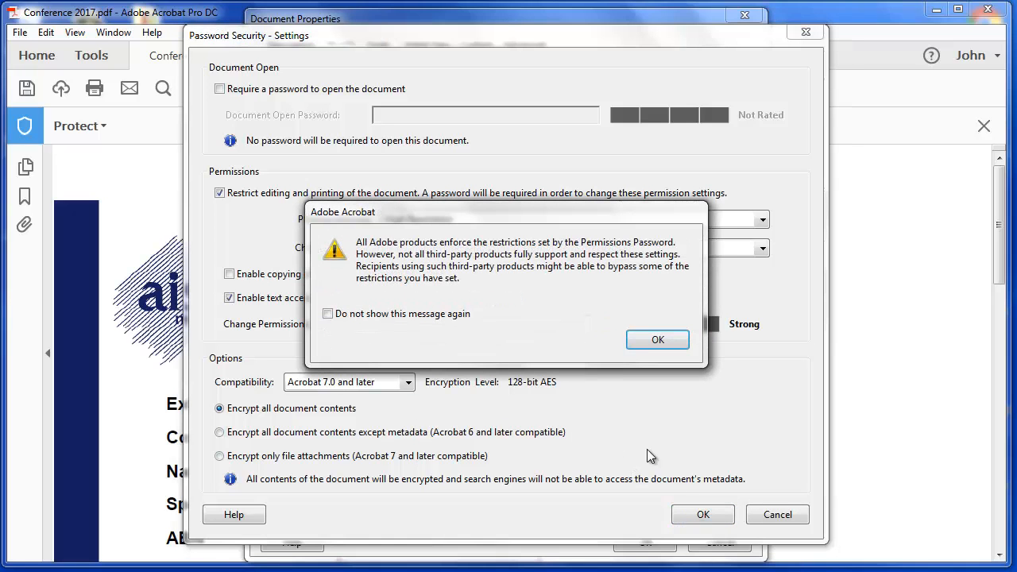
pyautogui.moveTo(397, 248)
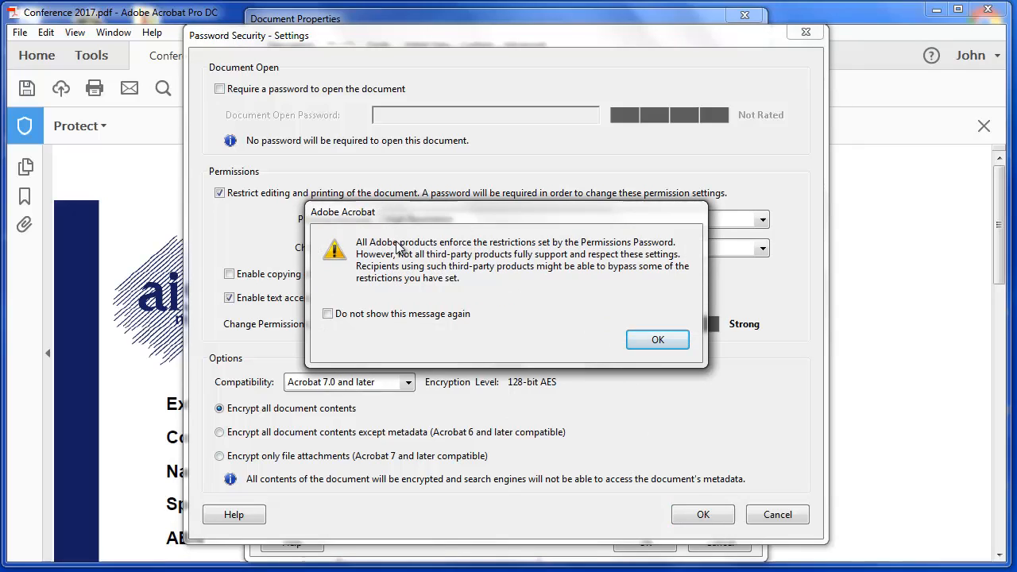
pyautogui.moveTo(397, 220)
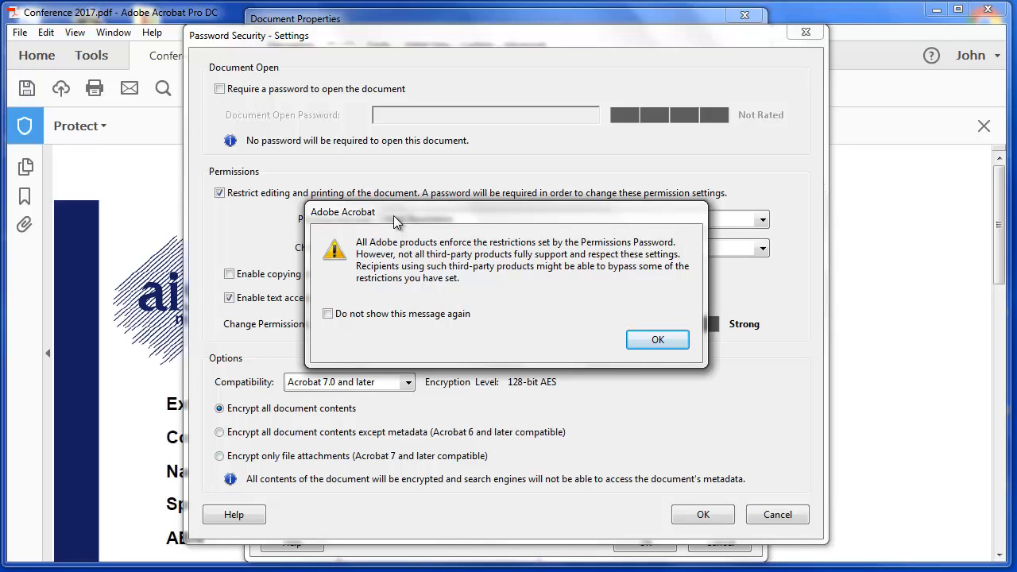
pyautogui.moveTo(435, 269)
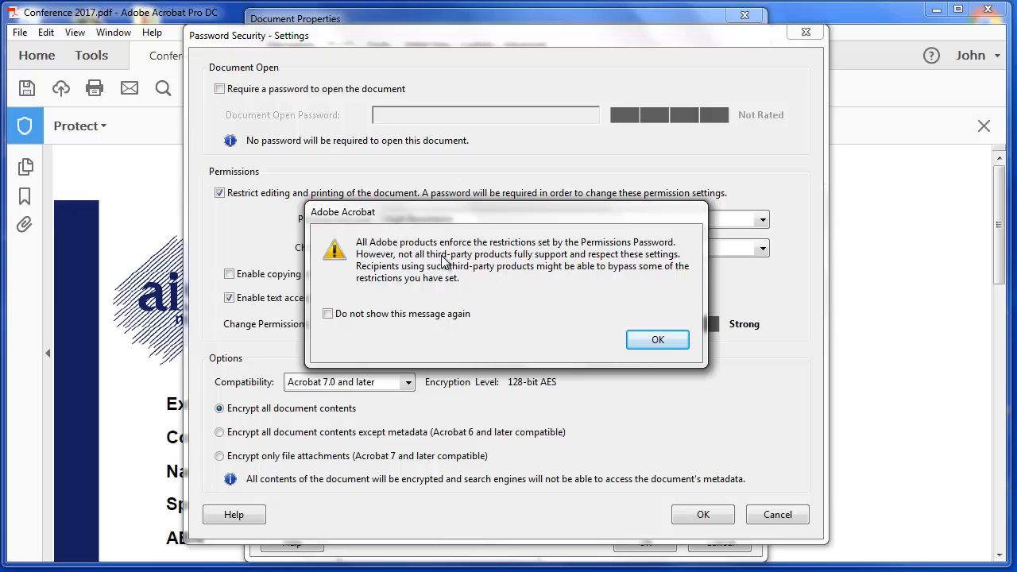
# - Dismiss the warning that third-party products may bypass the restrictions
pyautogui.click(658, 339)
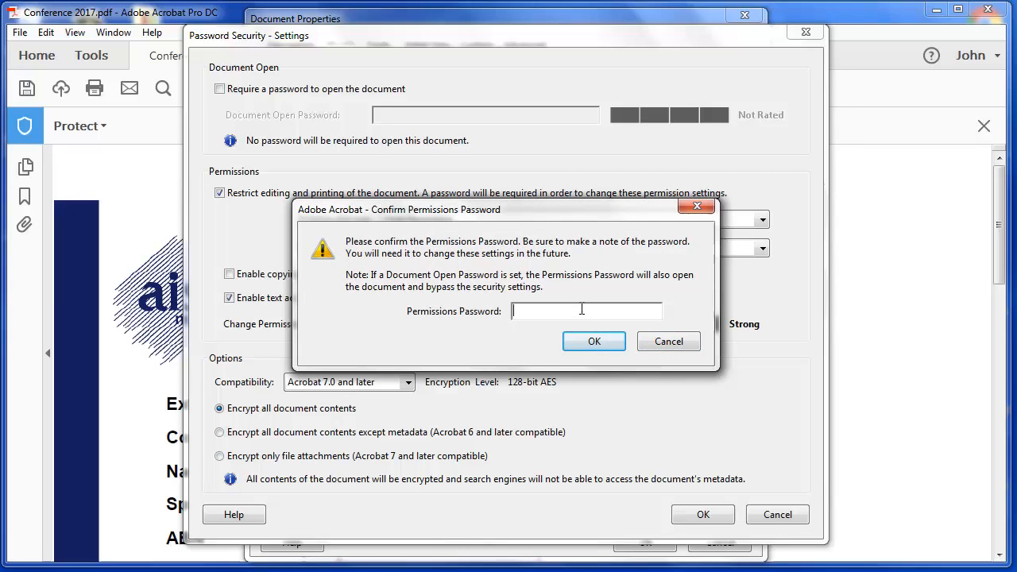
# - Submit the empty permissions password confirmation, triggering a mismatch error
pyautogui.click(593, 340)
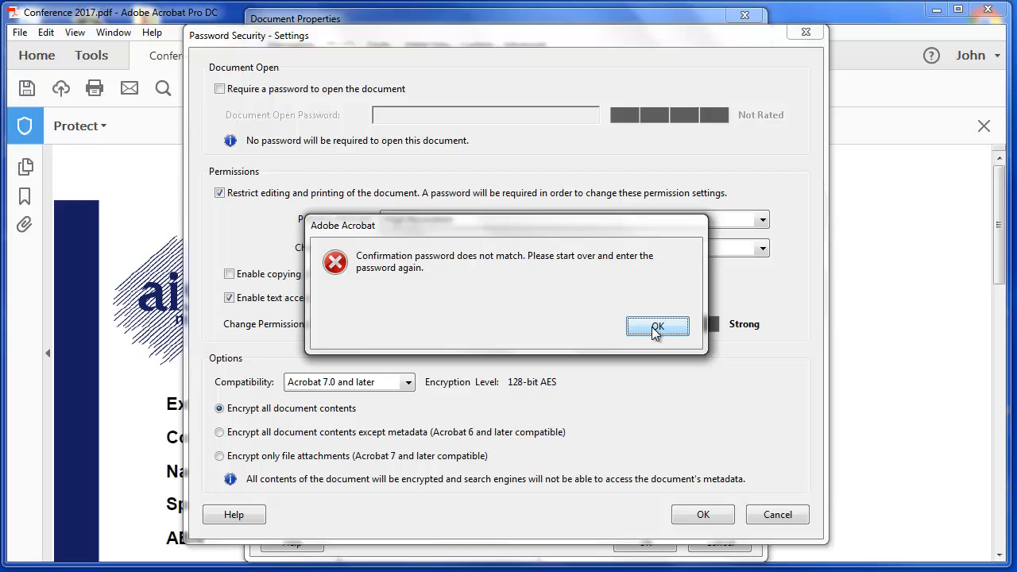
pyautogui.moveTo(656, 334)
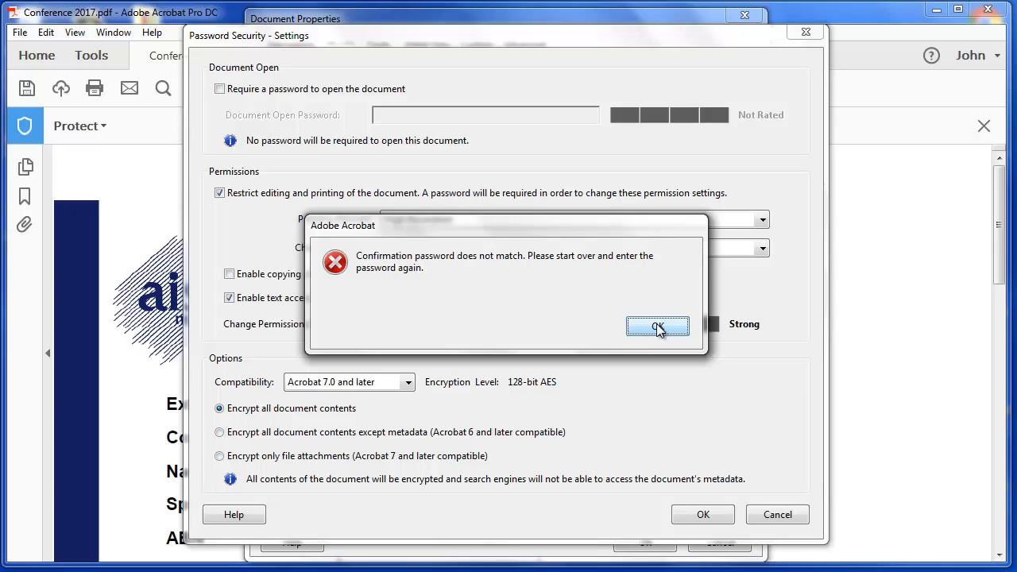
pyautogui.moveTo(614, 184)
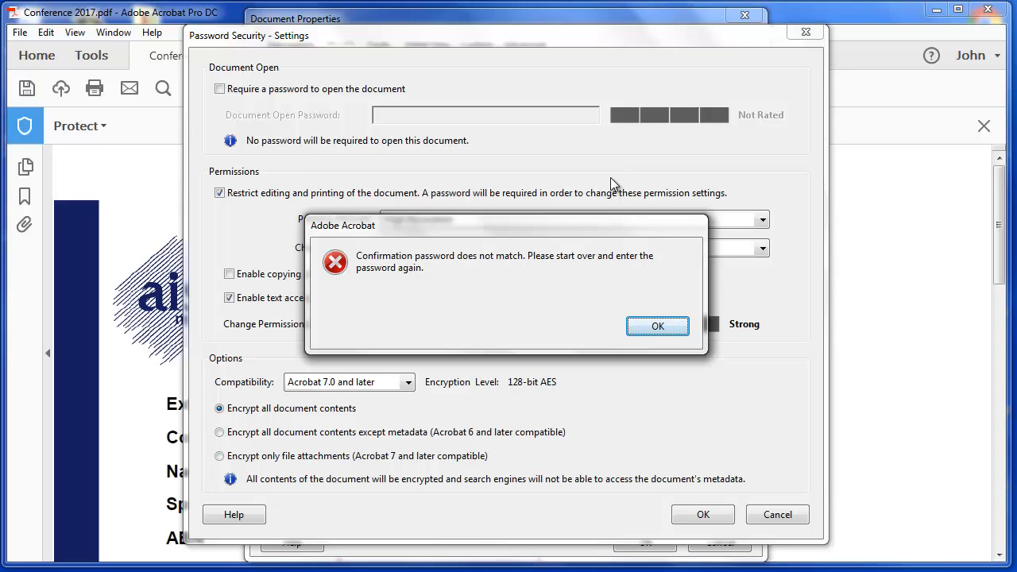
# - Confirm the permissions password, apply the security, then reopen Conference 2017.pdf from Explorer
pyautogui.click(657, 326)
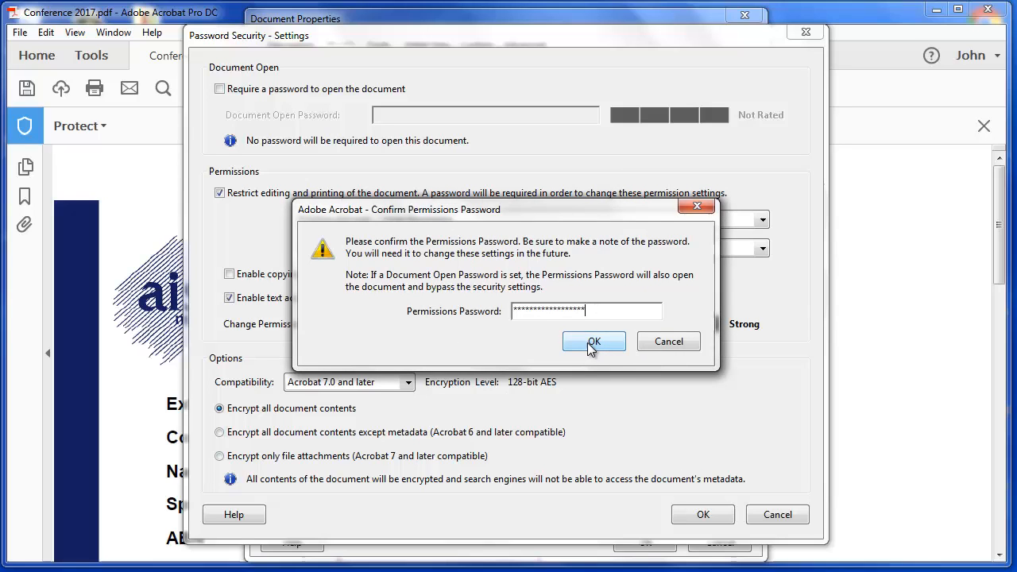
pyautogui.click(593, 341)
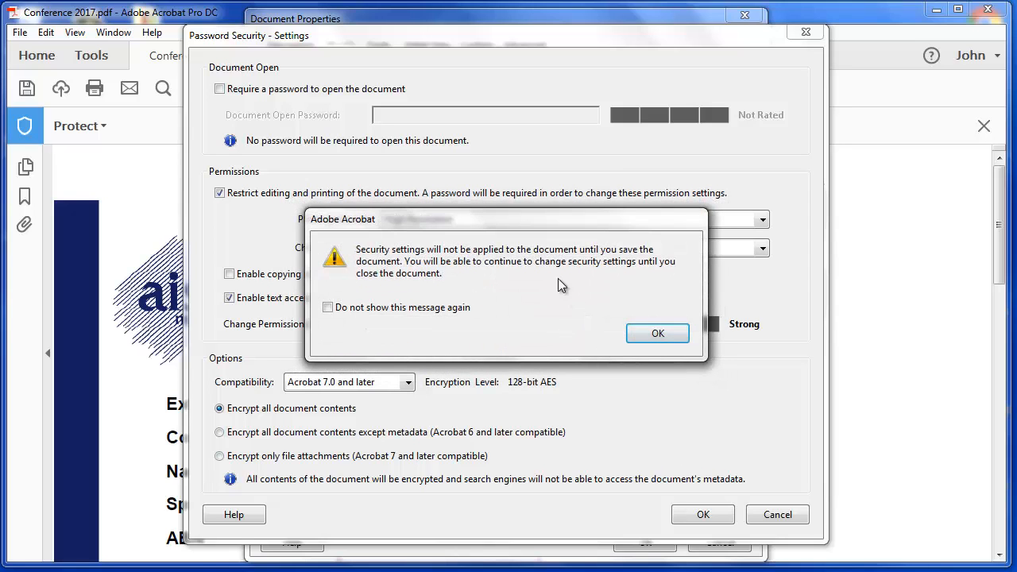
pyautogui.moveTo(465, 250)
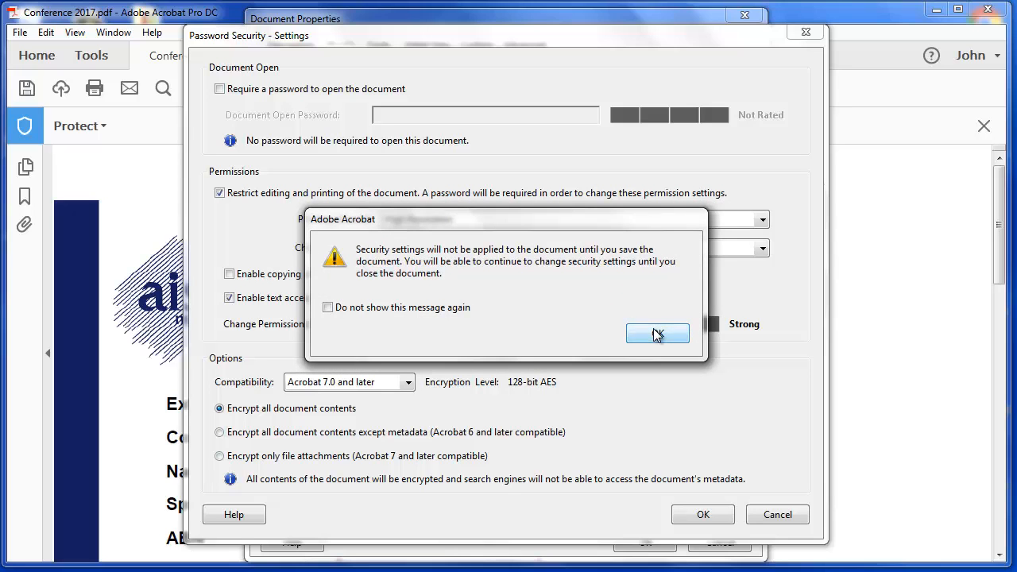
pyautogui.click(656, 333)
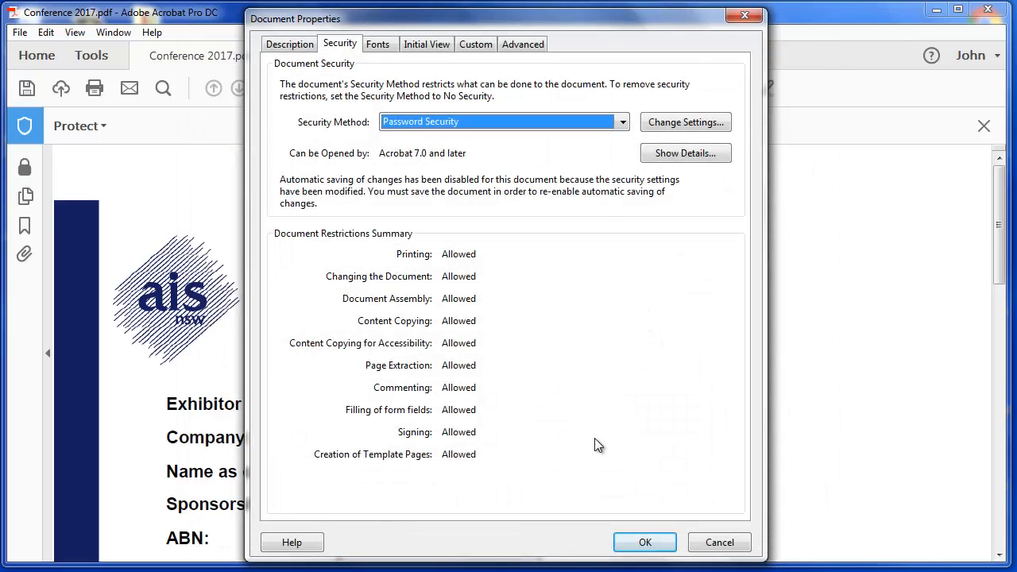
pyautogui.click(644, 542)
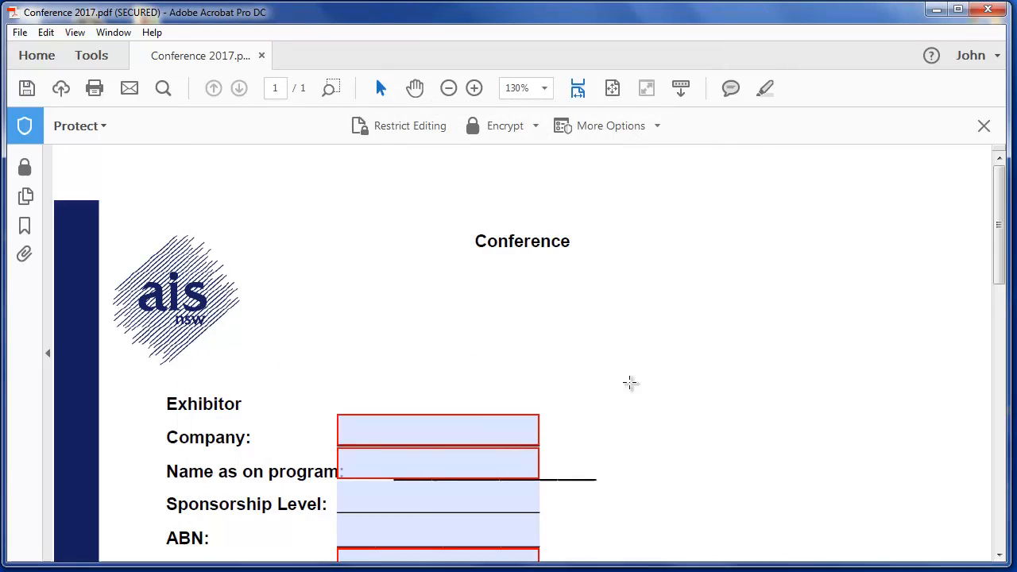
pyautogui.moveTo(612, 309)
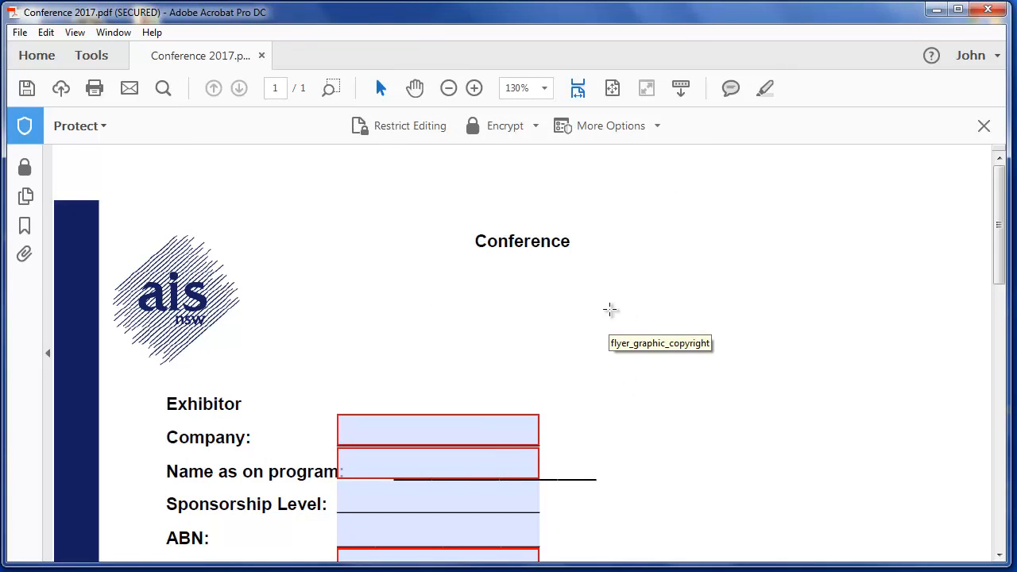
pyautogui.moveTo(596, 295)
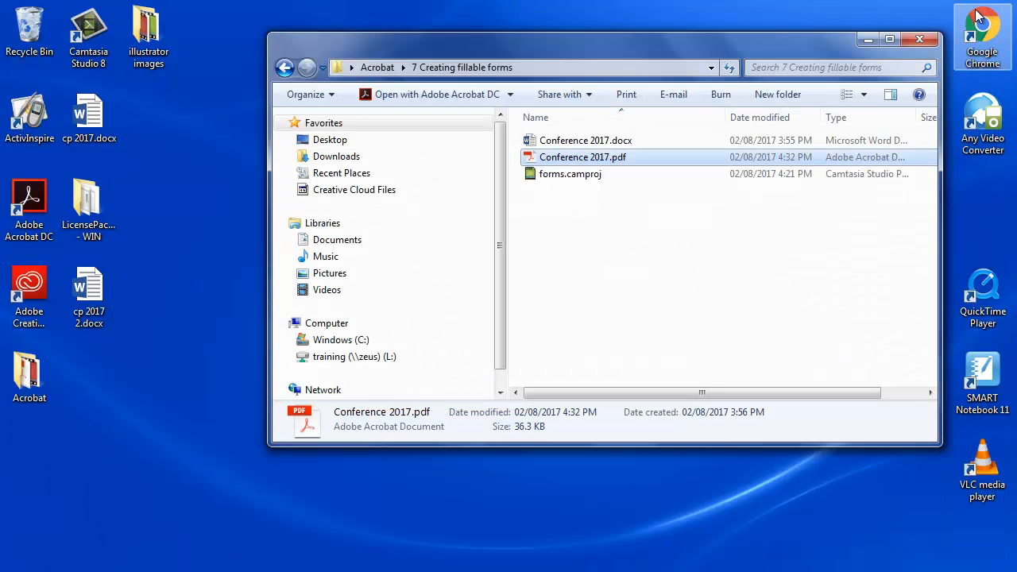
pyautogui.moveTo(570, 156)
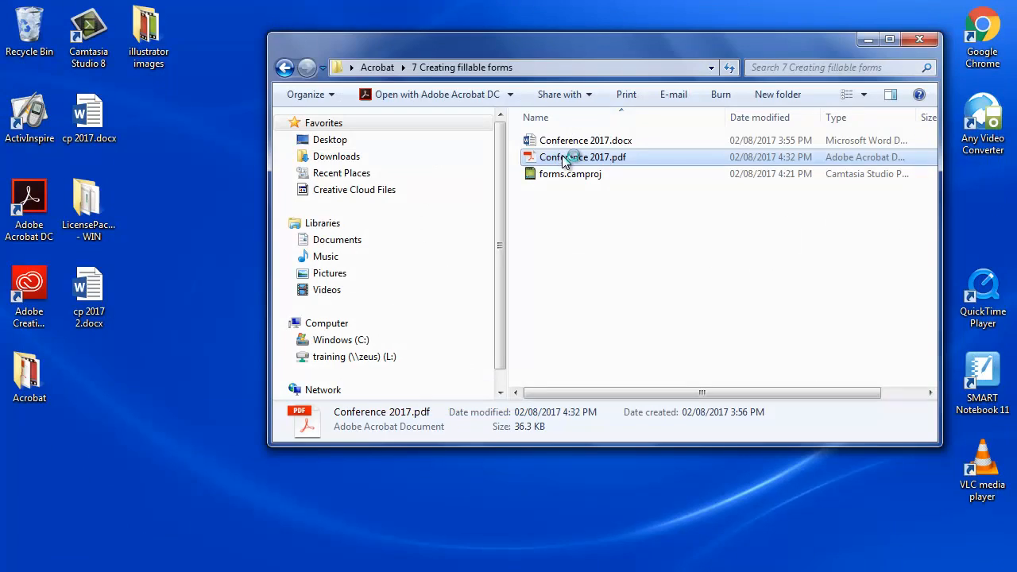
pyautogui.doubleClick(582, 156)
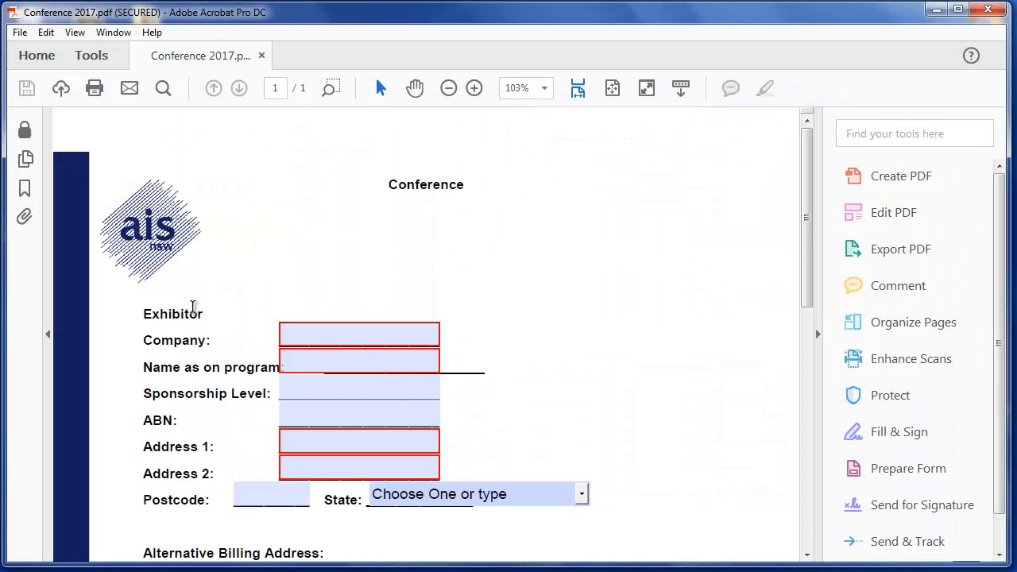
# - Select the word 'Exhibitor' and try Edit PDF, which asks for the permissions password
pyautogui.doubleClick(173, 313)
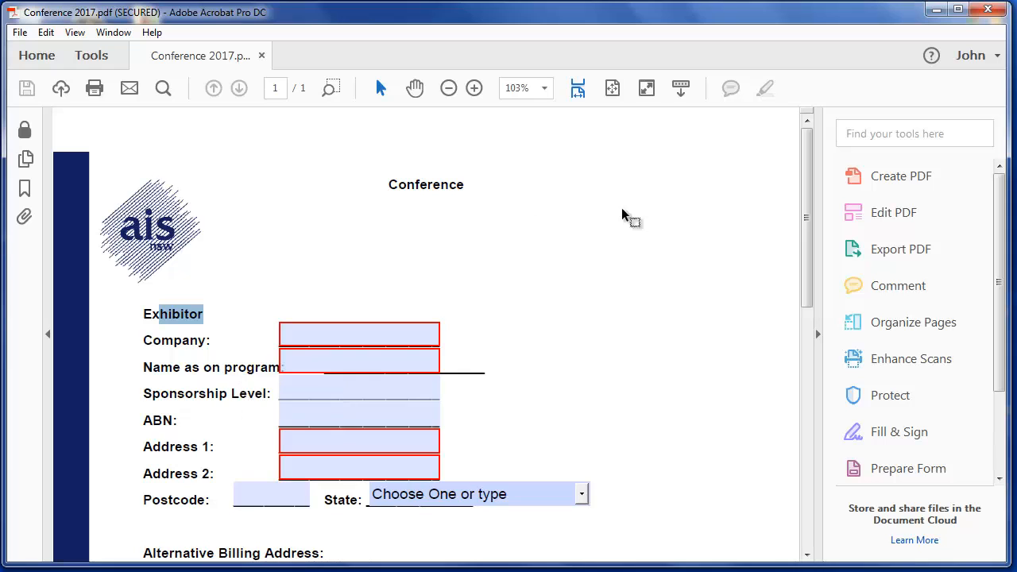
pyautogui.click(892, 212)
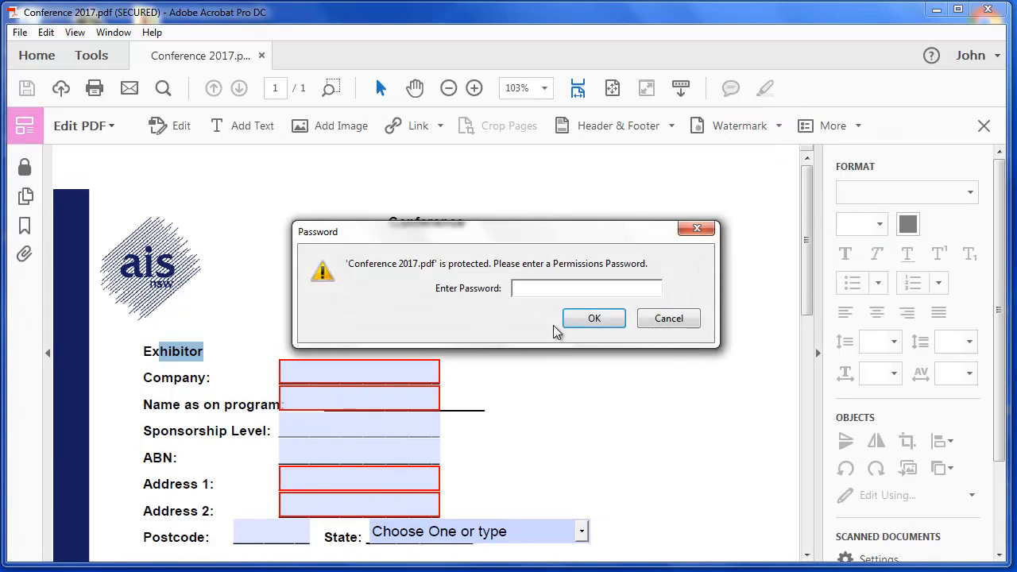